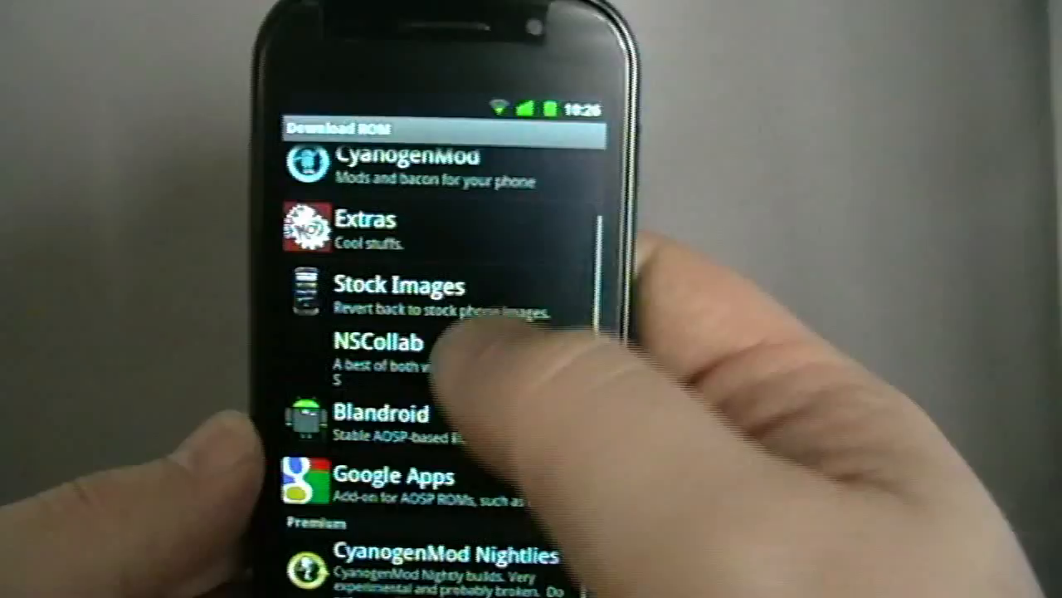
Scroll through the installed app icons in the ADW Launcher app drawer
scroll("down", 3)
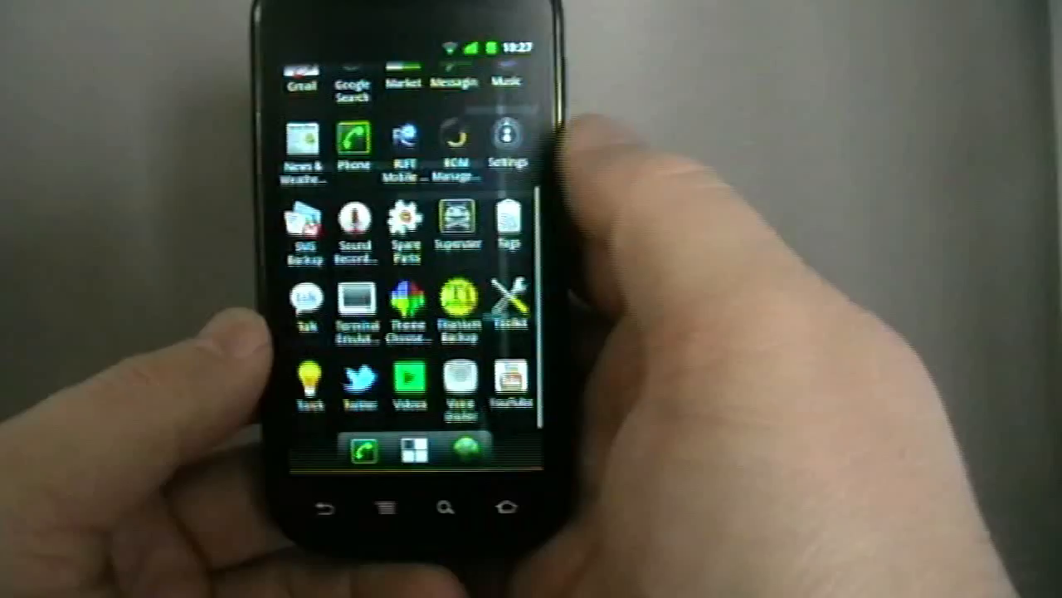
scroll("up", 3)
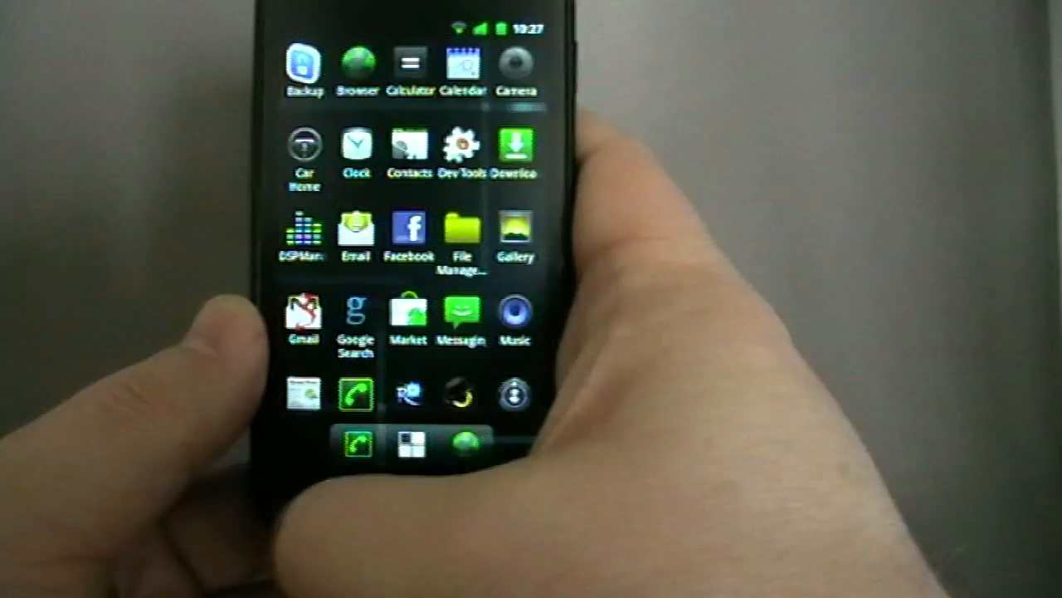
scroll("down", 3)
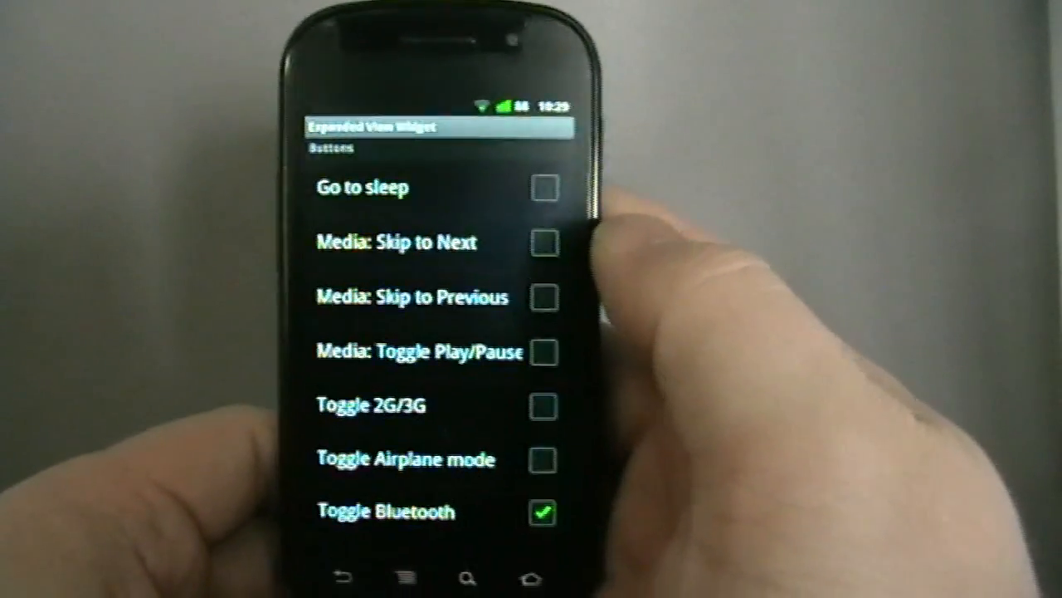
Tick the Toggle LED flashlight checkbox in the Expanded View Widget buttons list
scroll("down", 3)
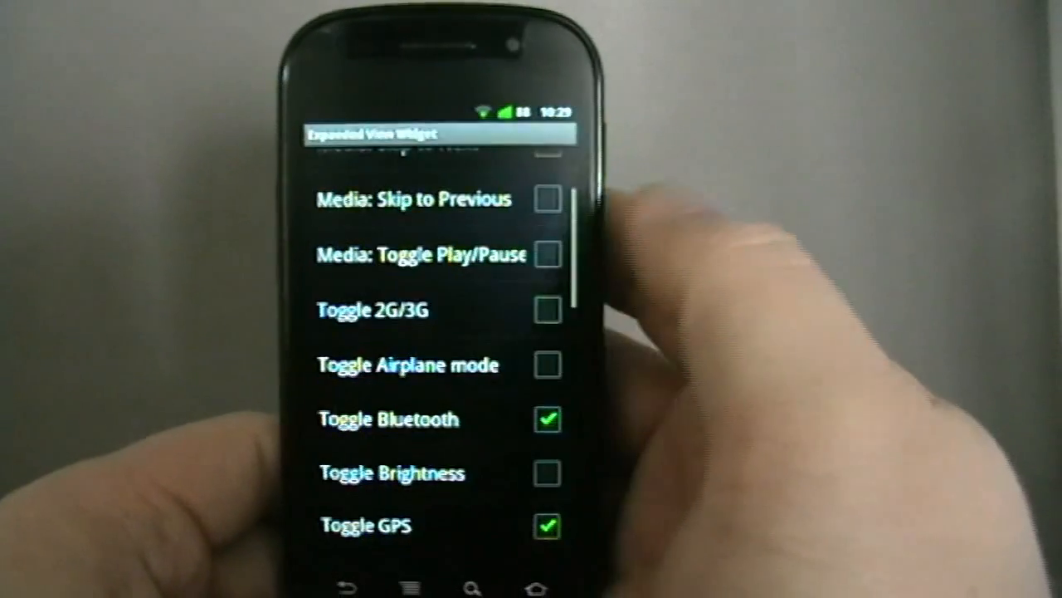
scroll("down", 3)
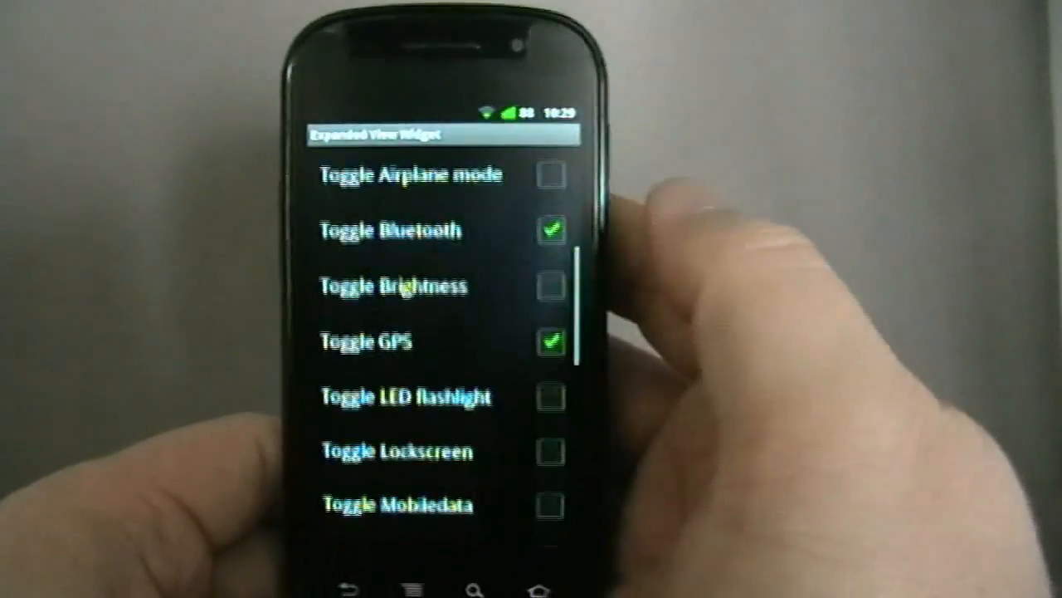
left_click(552, 397)
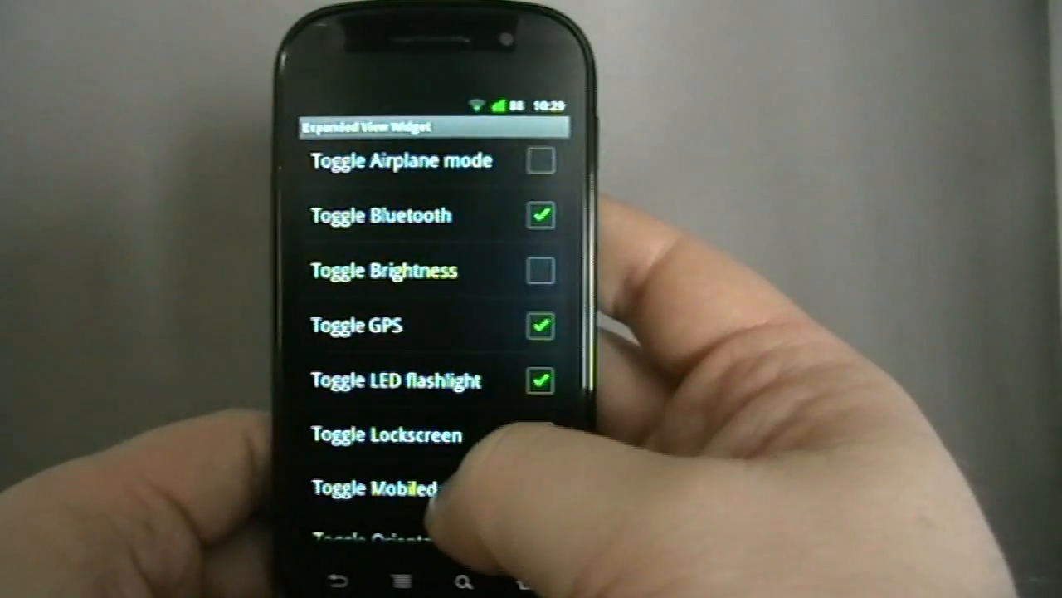
scroll("down", 3)
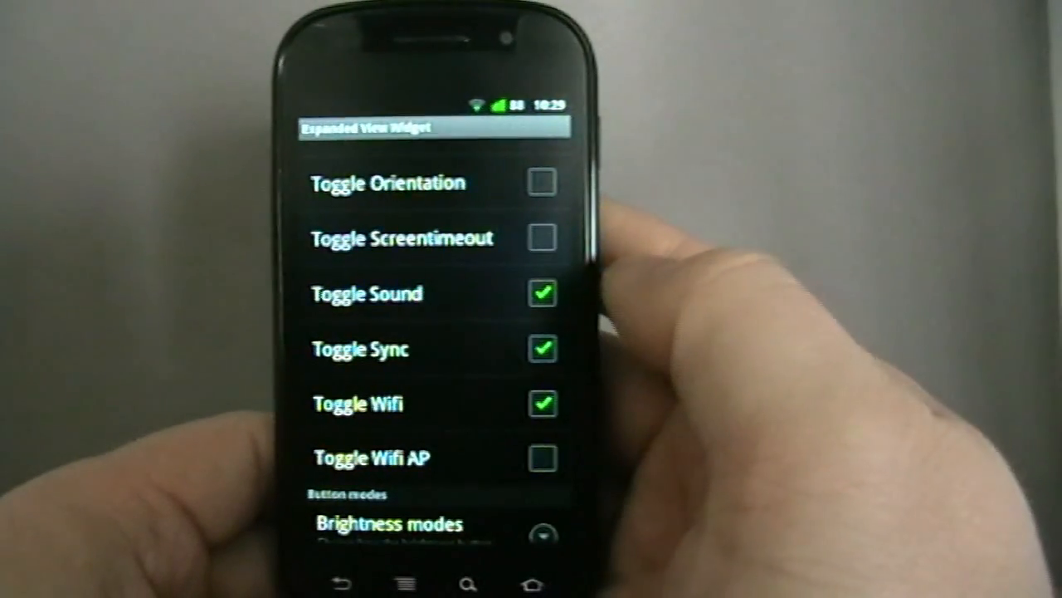
scroll("down", 3)
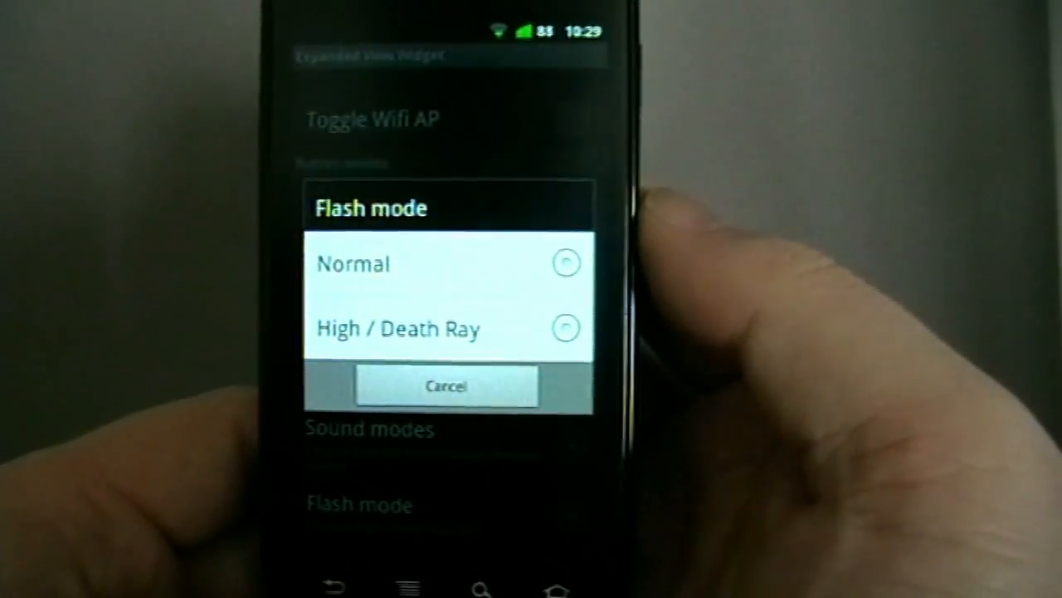
Pick the flashlight toggle's flash mode under Button modes
left_click(445, 385)
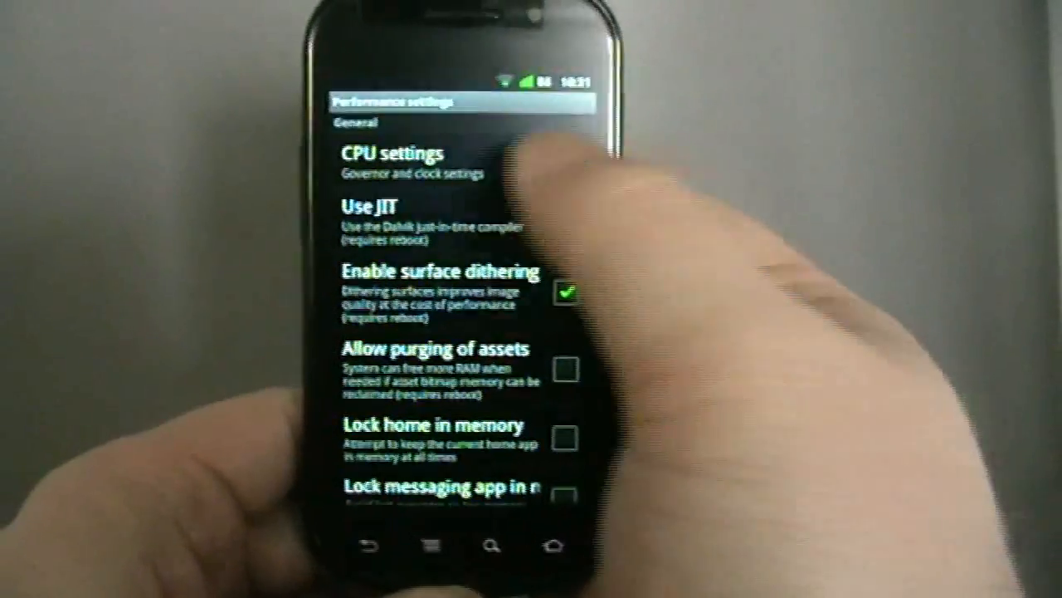
Review CPU settings, enable 'Lock home in memory' in Performance settings, and return to the main list
left_click(390, 153)
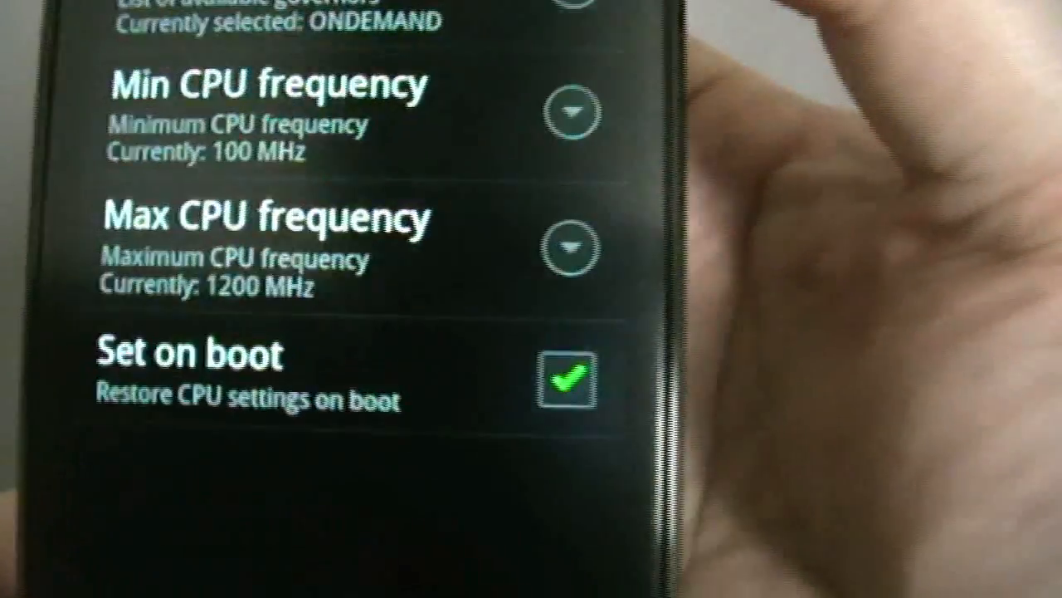
scroll("up", 3)
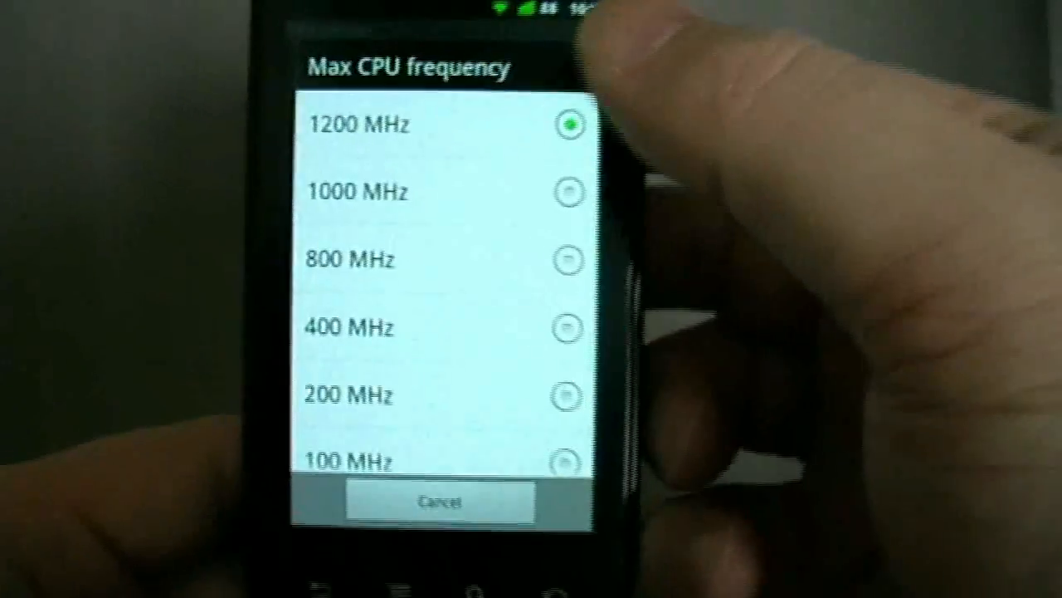
scroll("down", 3)
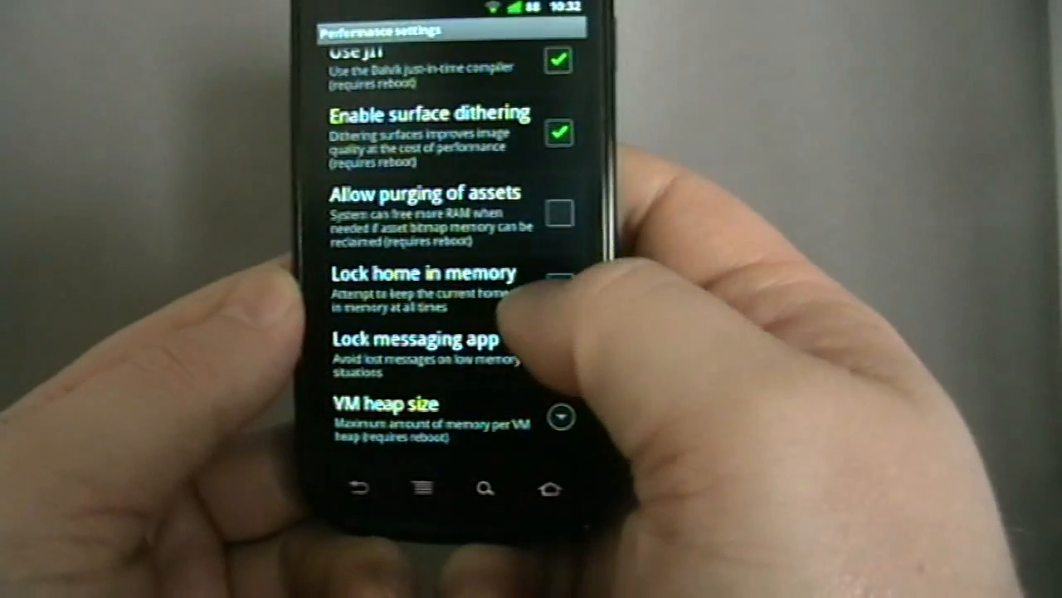
left_click(561, 286)
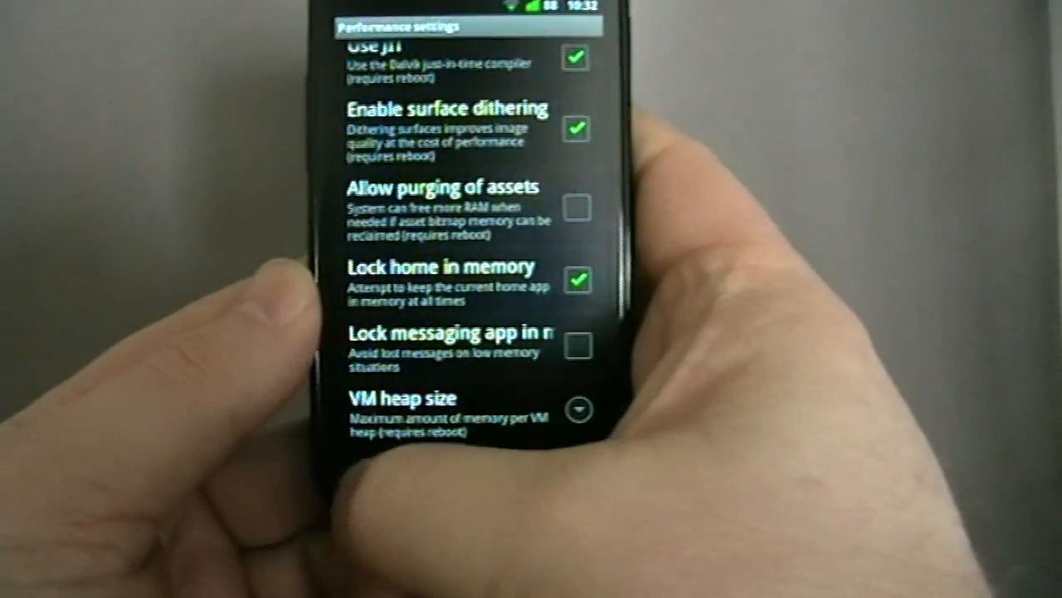
key("Back")
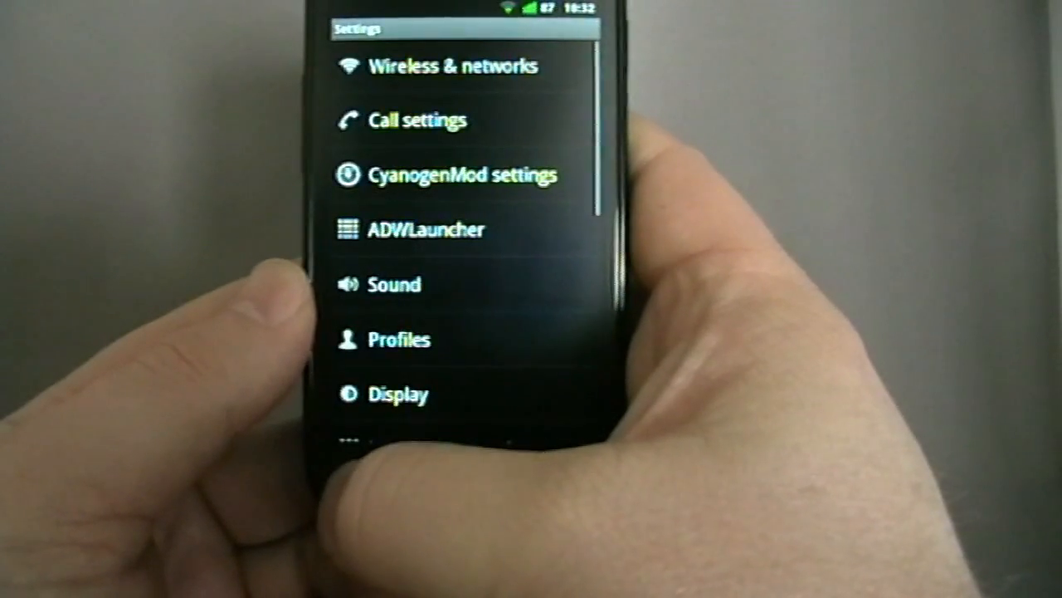
Leave app install location on Automatic and open the Phone Goggles settings
left_click(461, 176)
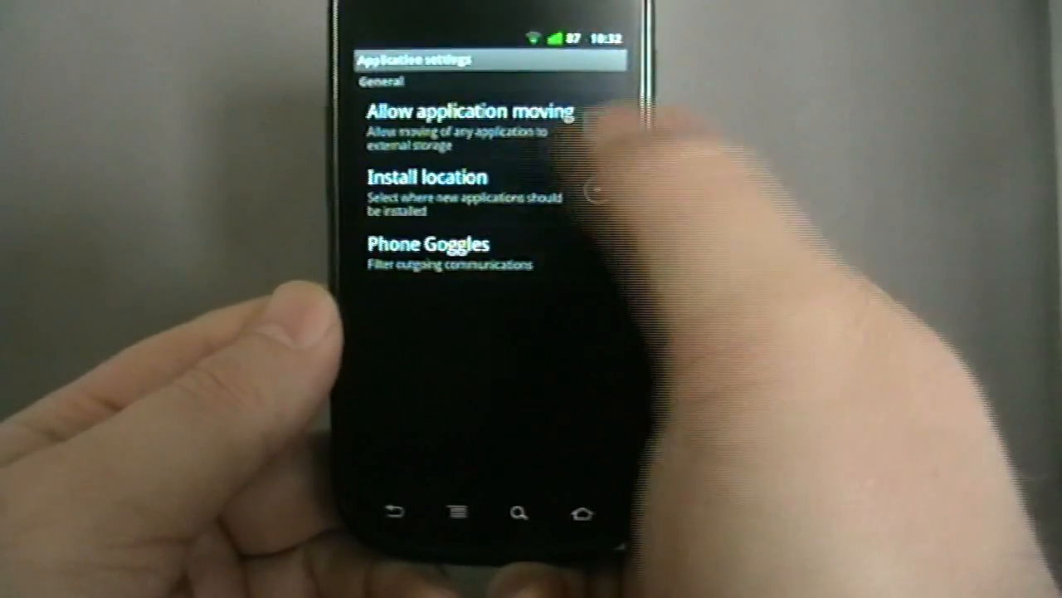
left_click(429, 176)
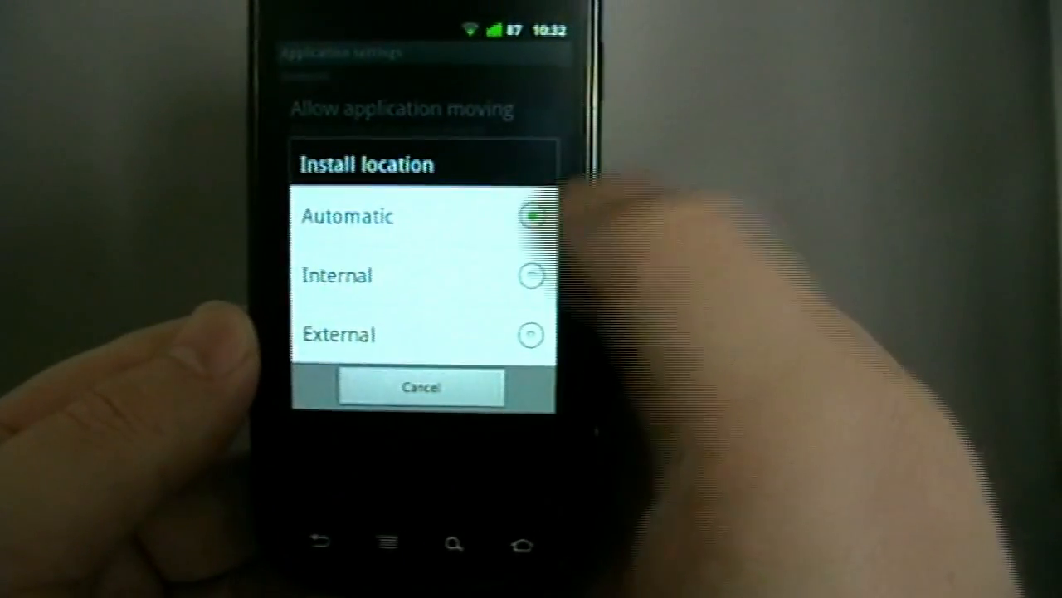
left_click(421, 389)
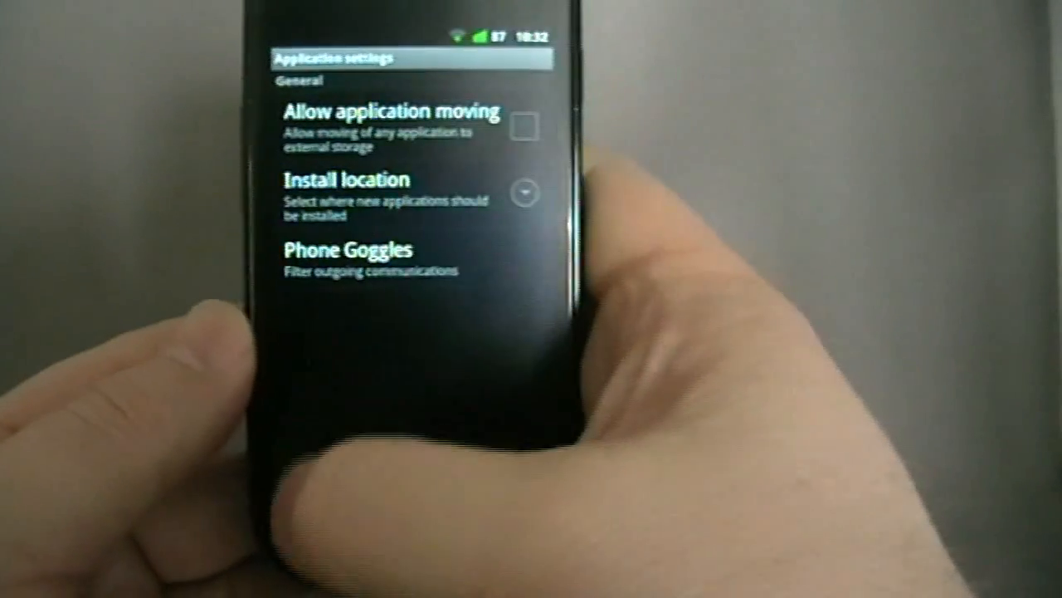
left_click(349, 249)
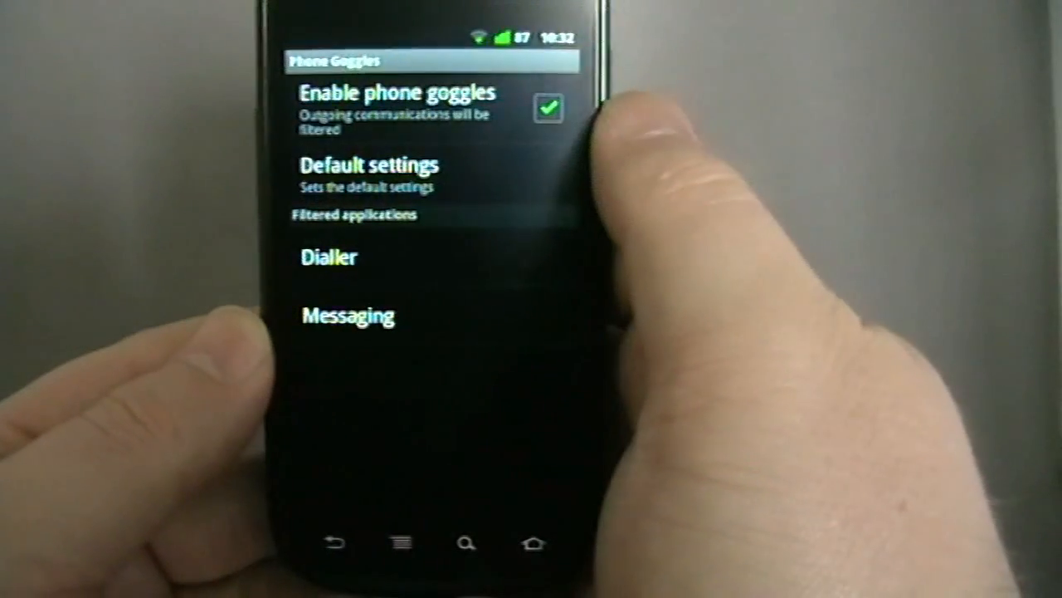
left_click(369, 164)
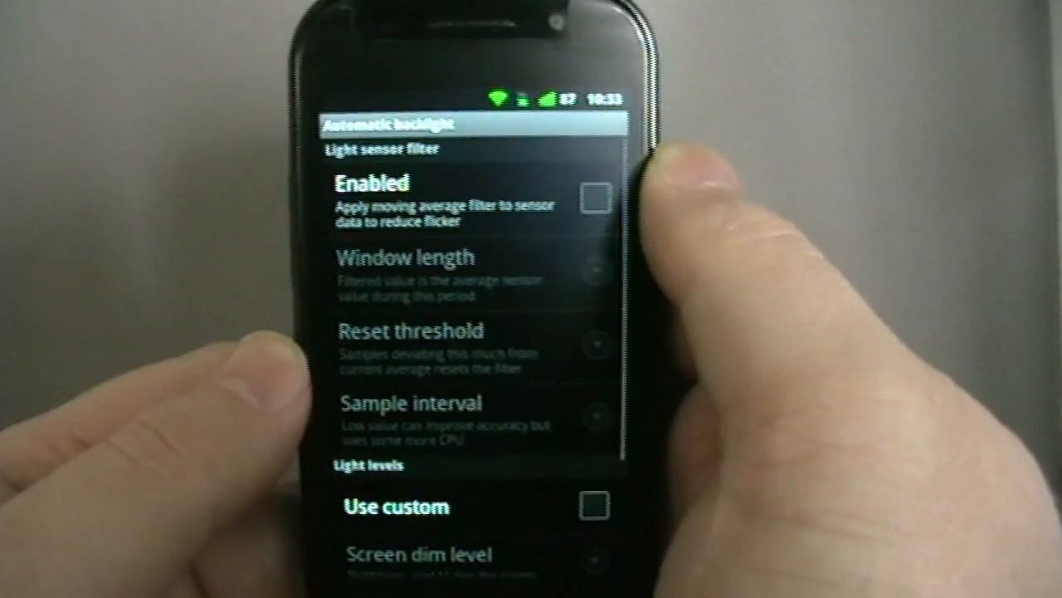
Scroll through the Light sensor filter and Light levels options under Automatic backlight
scroll("down", 3)
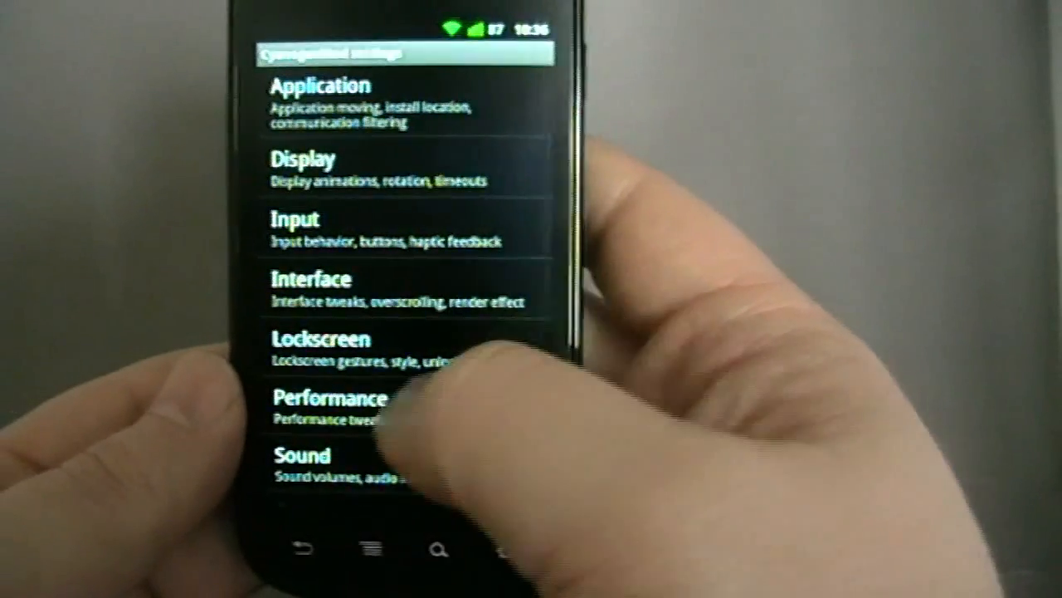
left_click(322, 348)
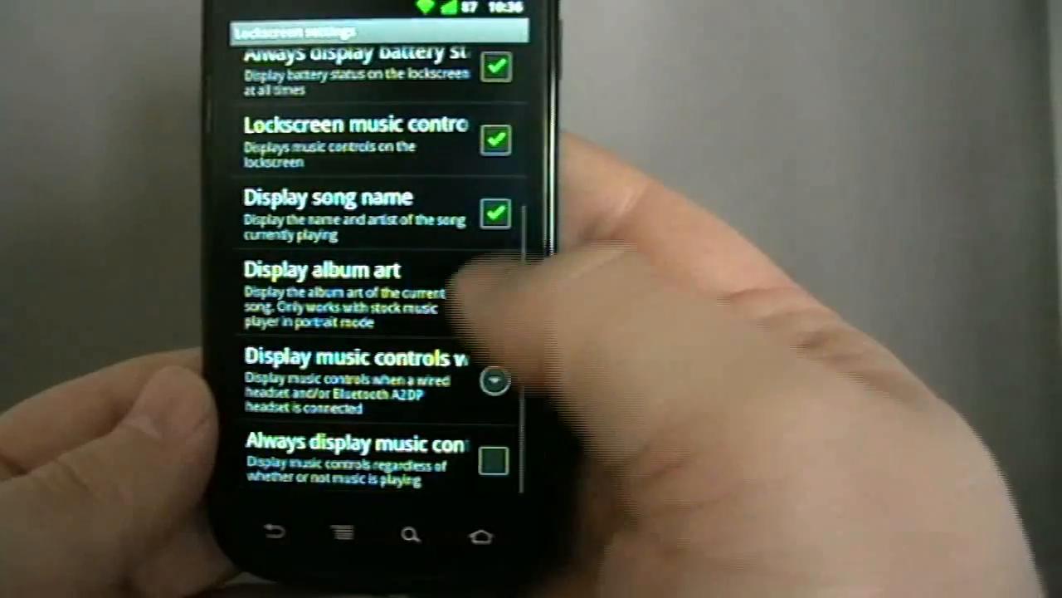
left_click(494, 313)
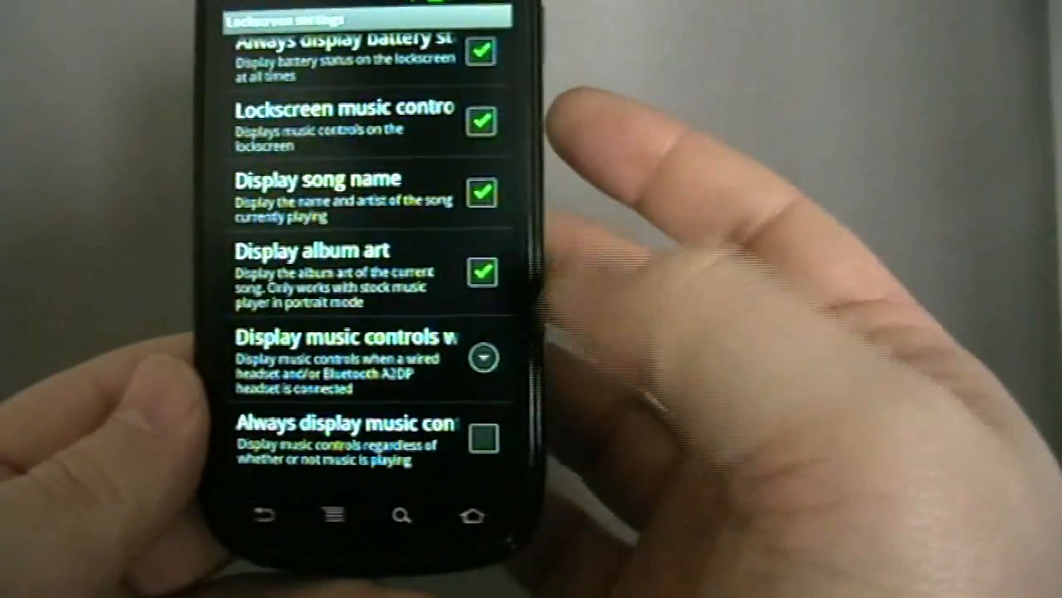
scroll("down", 3)
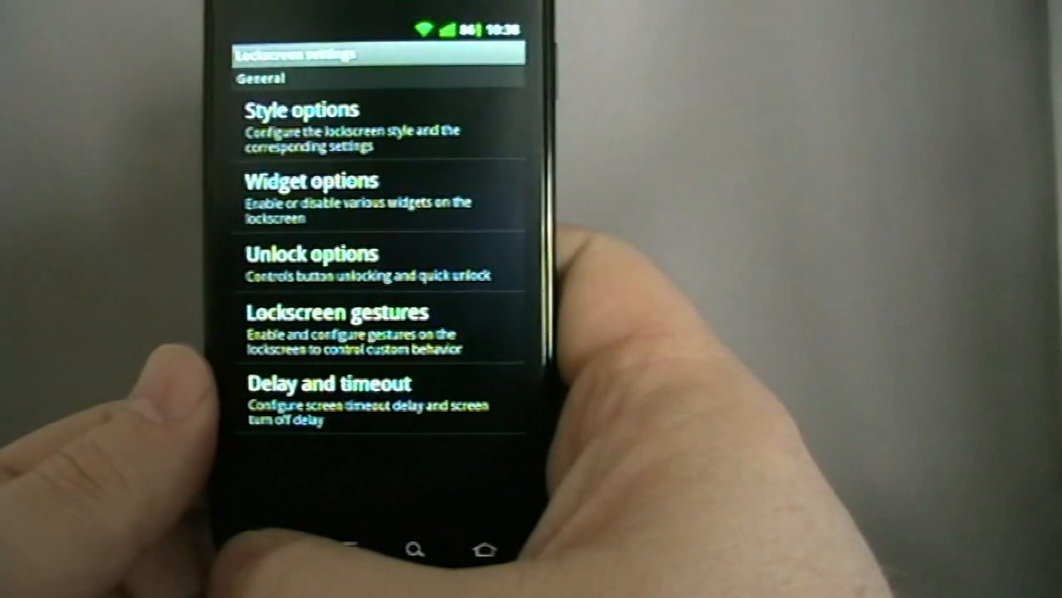
Review the Screen timeout delay choices under Delay and timeout, keeping Immediately
left_click(332, 395)
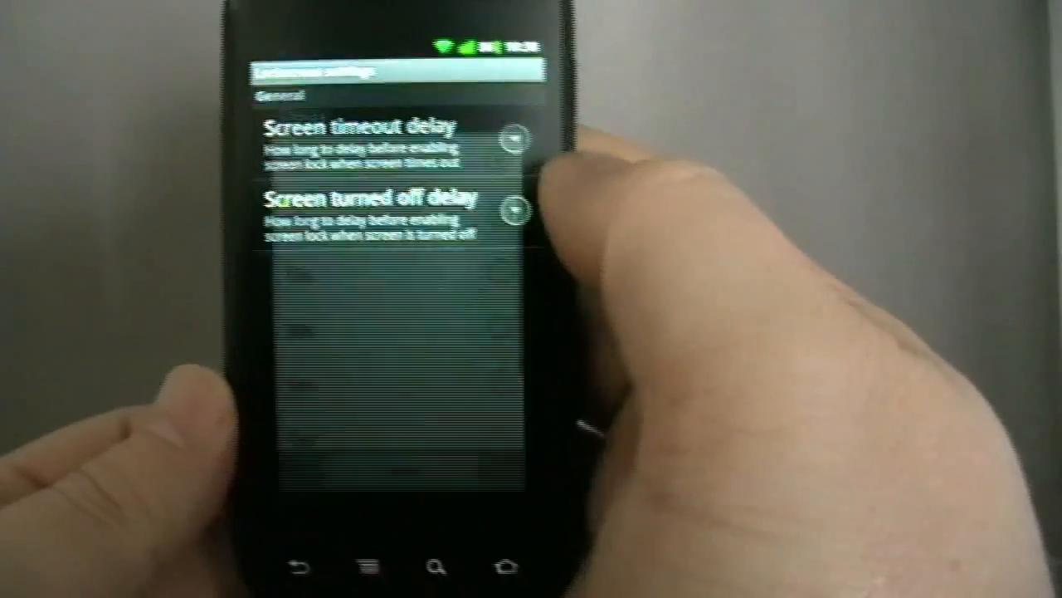
left_click(515, 209)
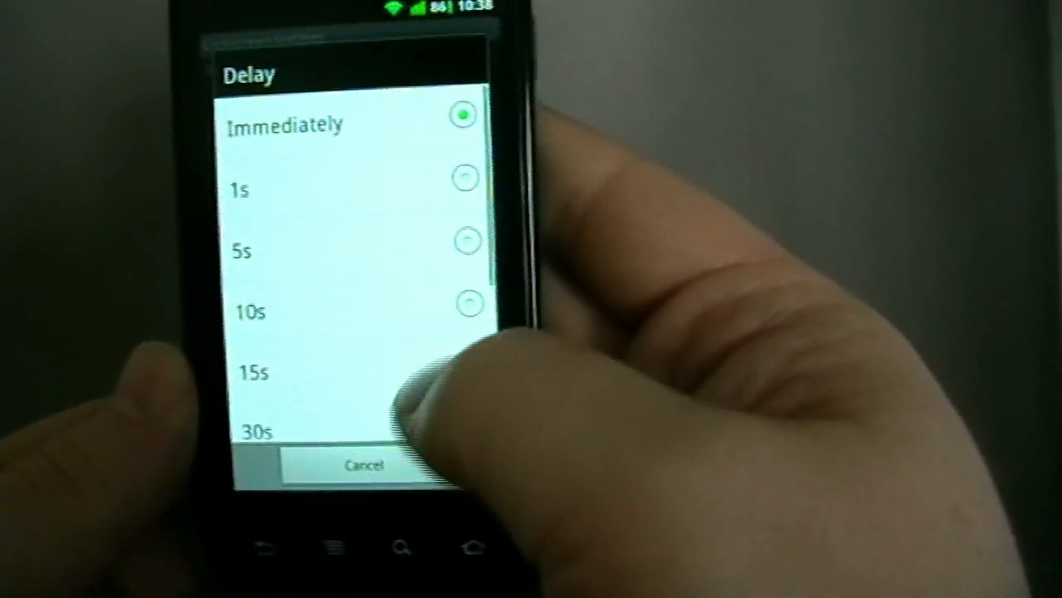
left_click(365, 465)
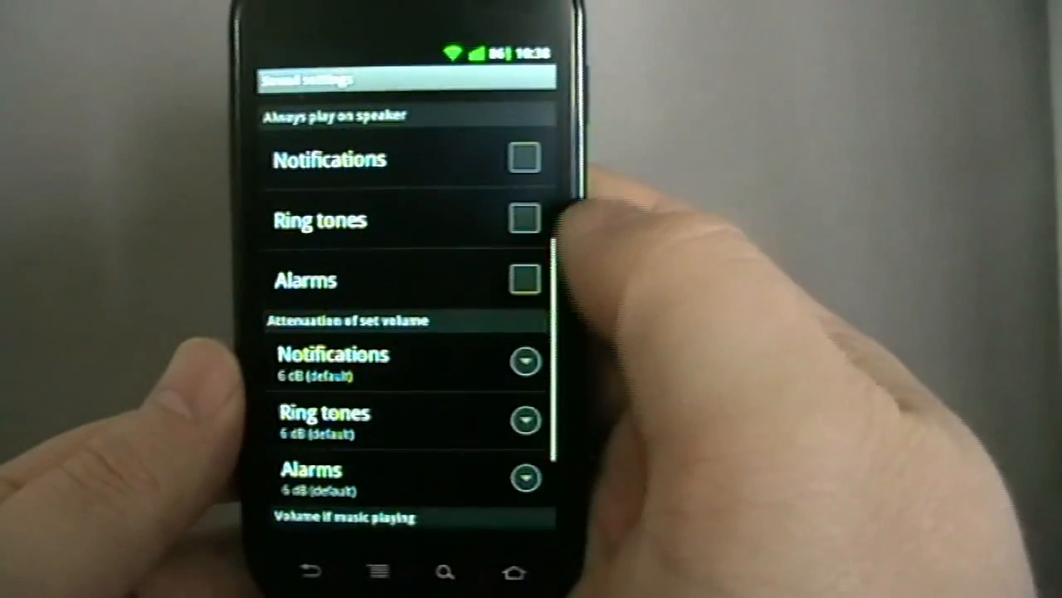
Scroll through the Always play on speaker and Attenuation options, then return to the main settings list
scroll("down", 3)
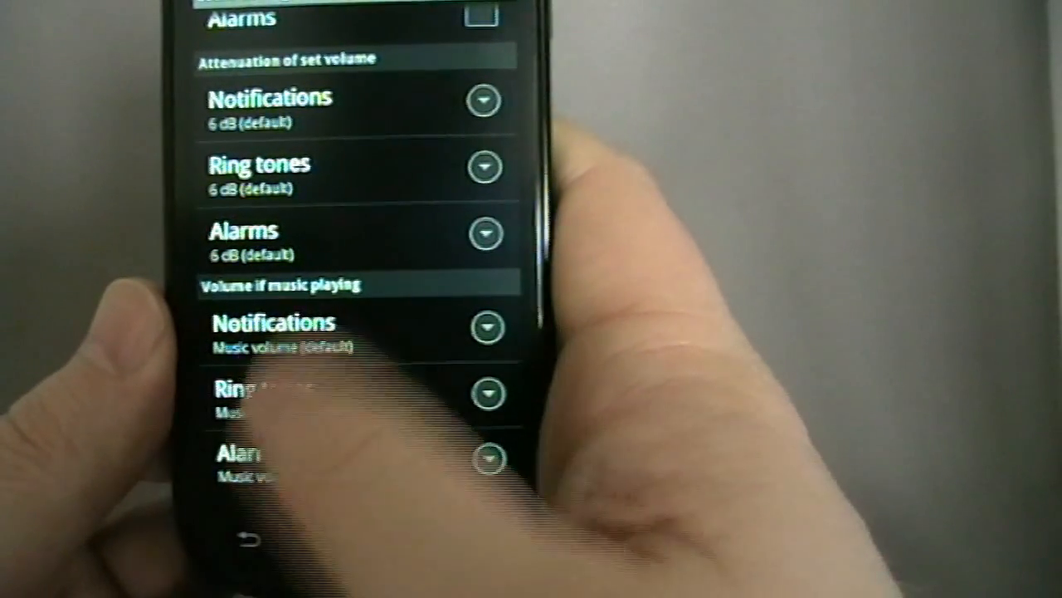
left_click(266, 548)
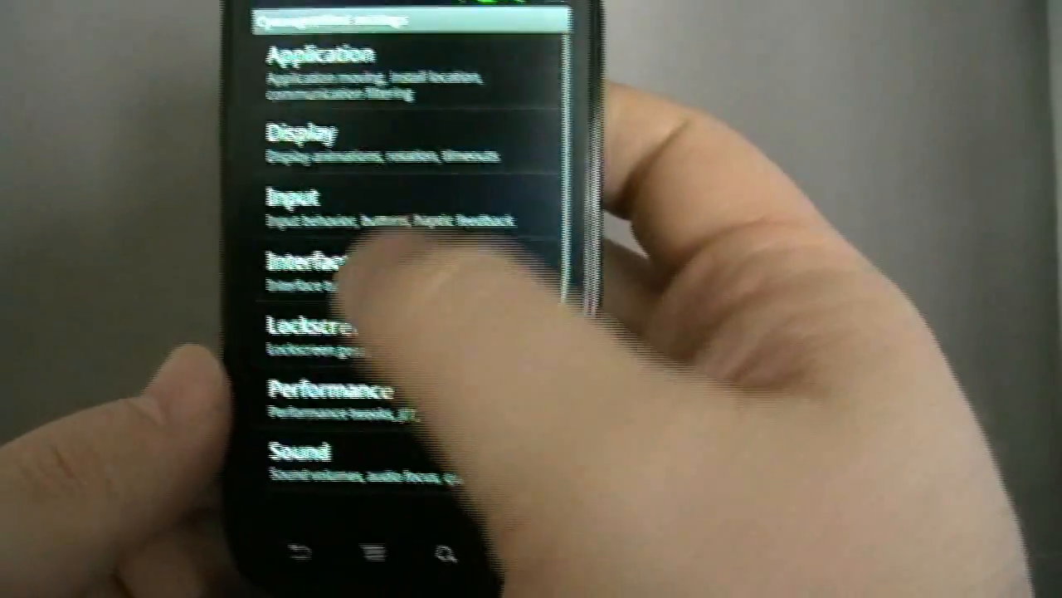
Open the Sound settings showing 6 dB default attenuation and music-volume options
left_click(316, 69)
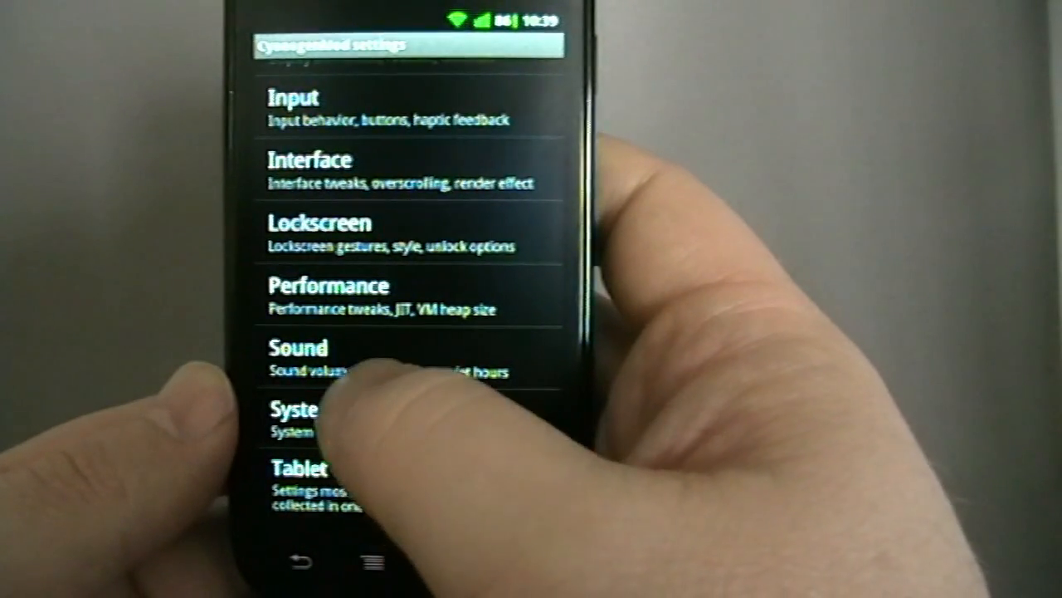
left_click(299, 347)
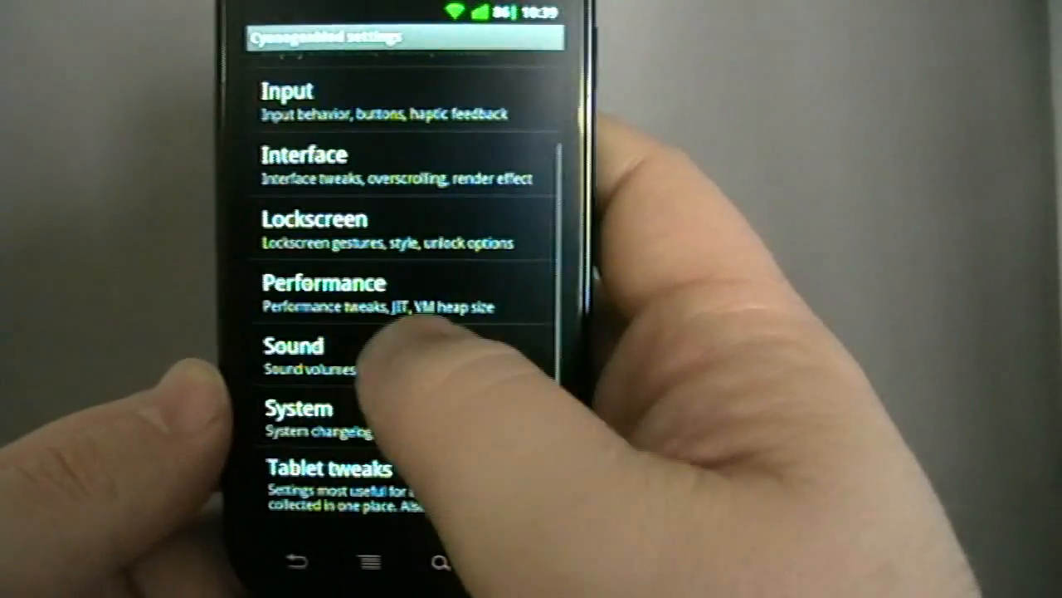
left_click(294, 345)
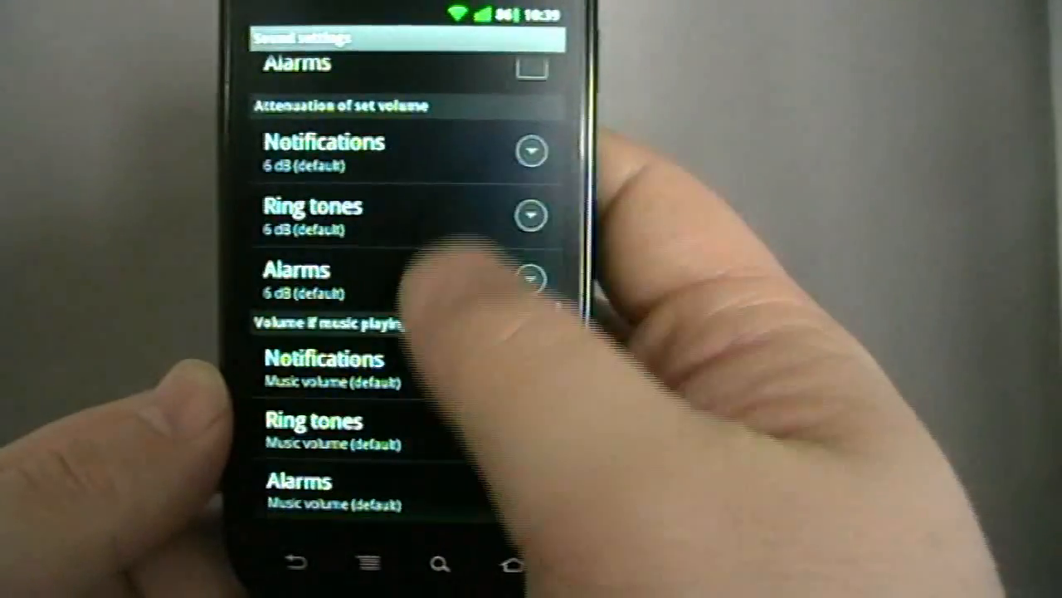